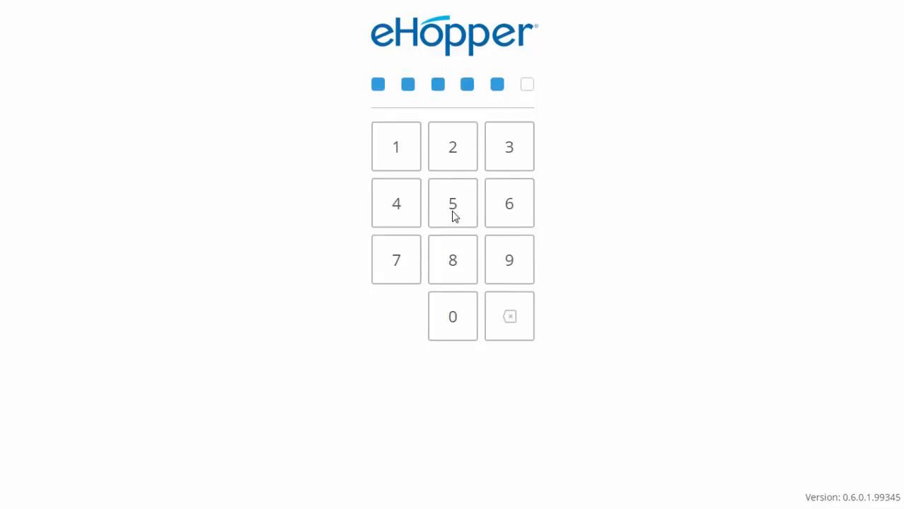
# Enter the final login PIN digit to open eHopper's side menu.
pyautogui.click(452, 203)
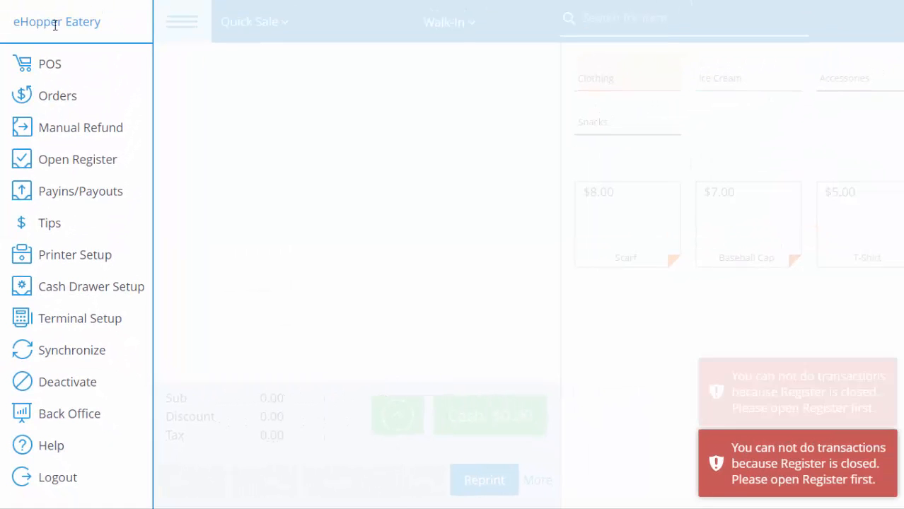
# Add terminal serial 53052596 (192.168.1.146:10009) in Terminal Setup and save with DONE.
pyautogui.click(80, 318)
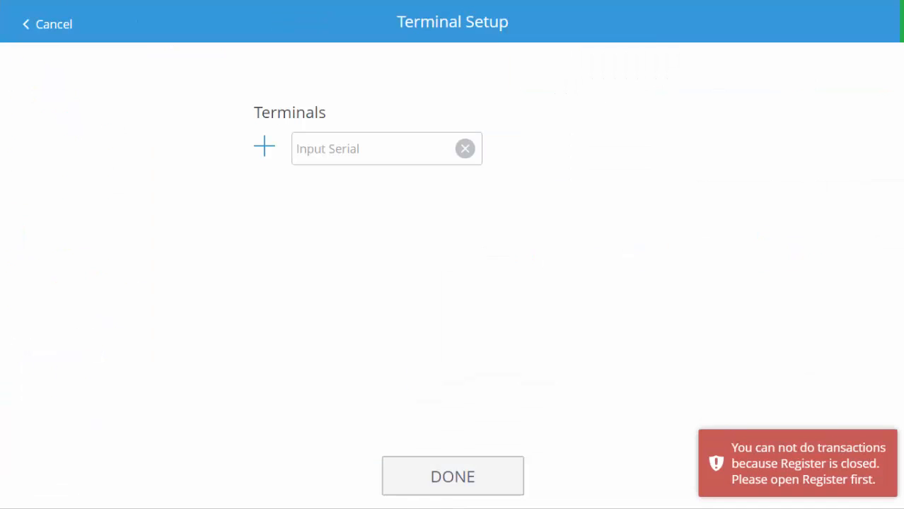
pyautogui.write('53052')
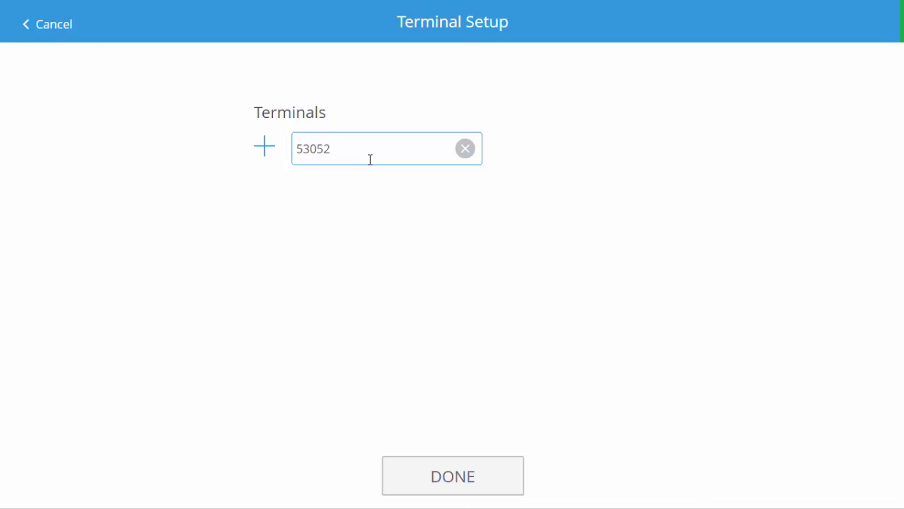
pyautogui.write('596')
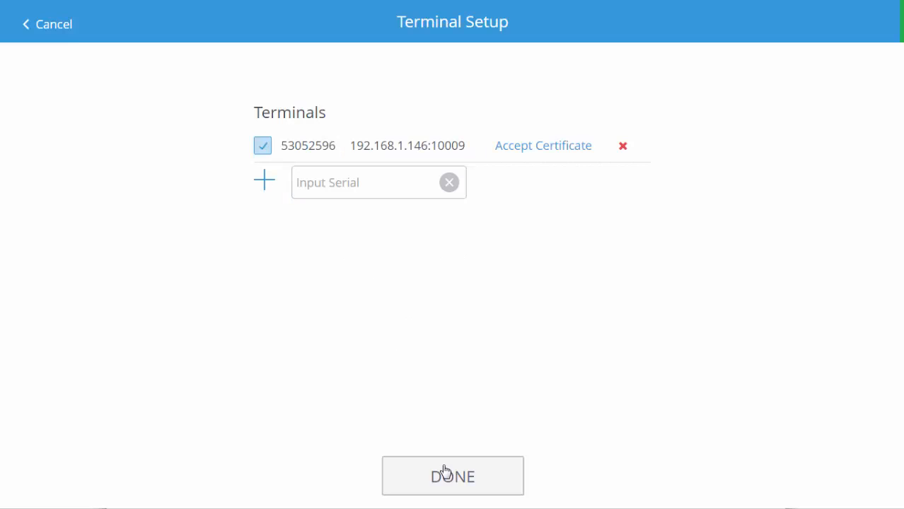
pyautogui.click(453, 476)
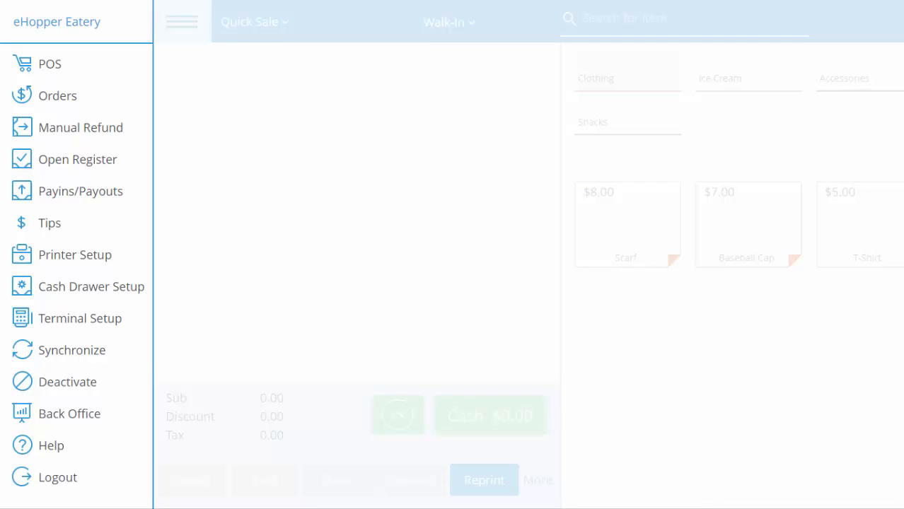